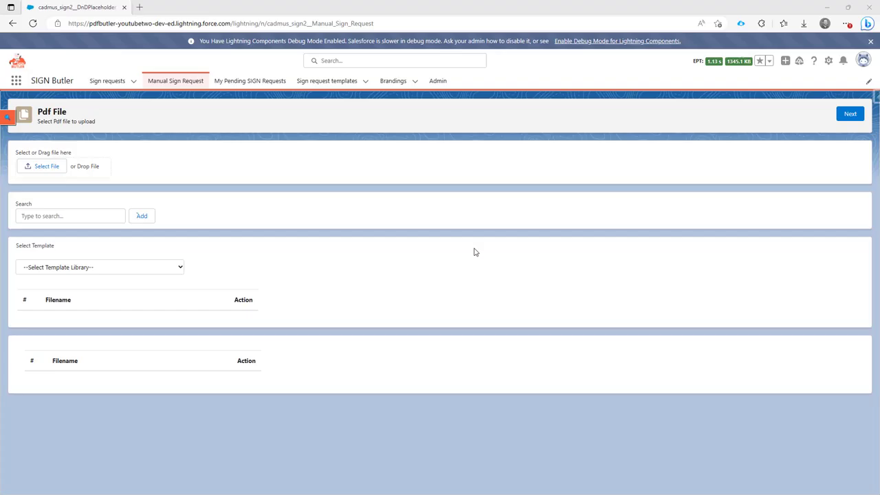
mouse_move(462, 256)
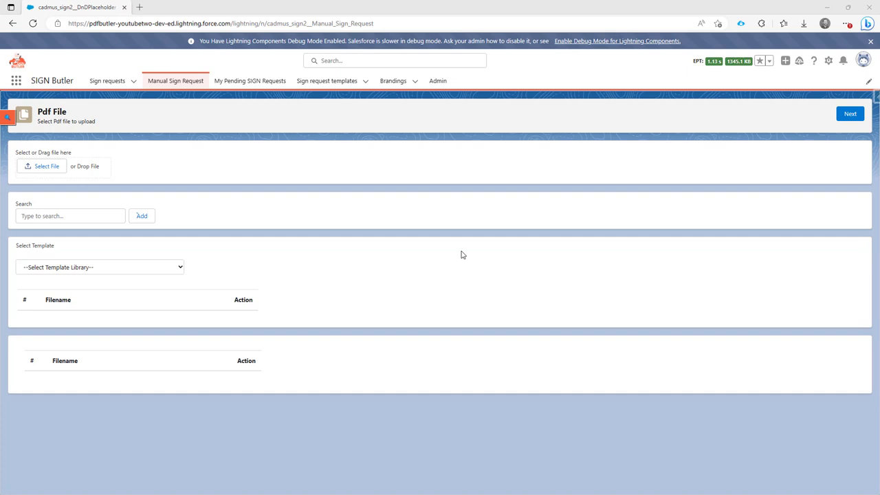
mouse_move(204, 276)
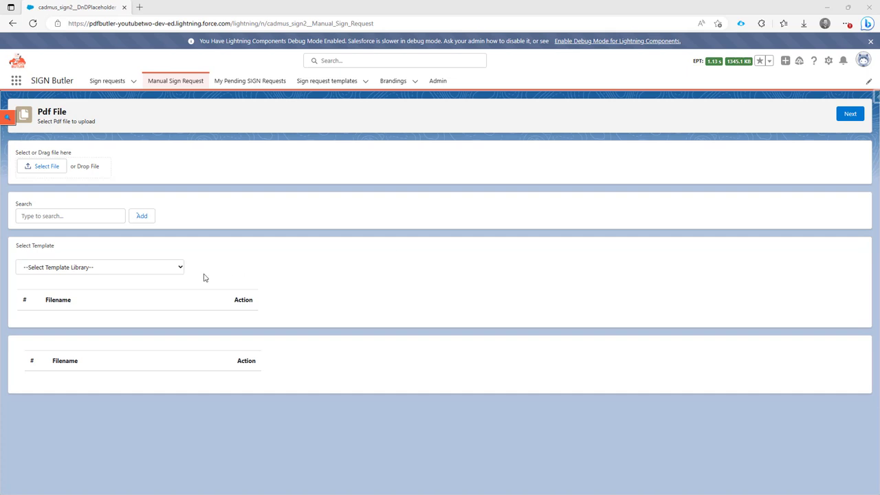
mouse_move(133, 273)
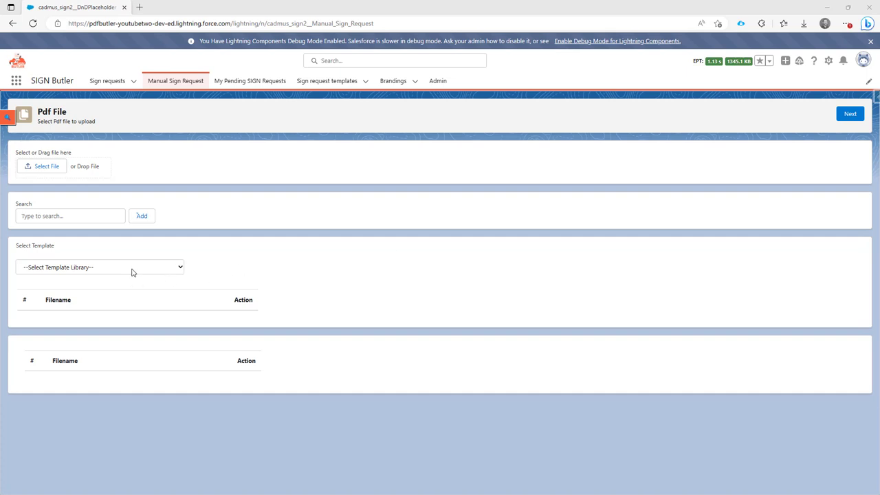
mouse_move(14, 85)
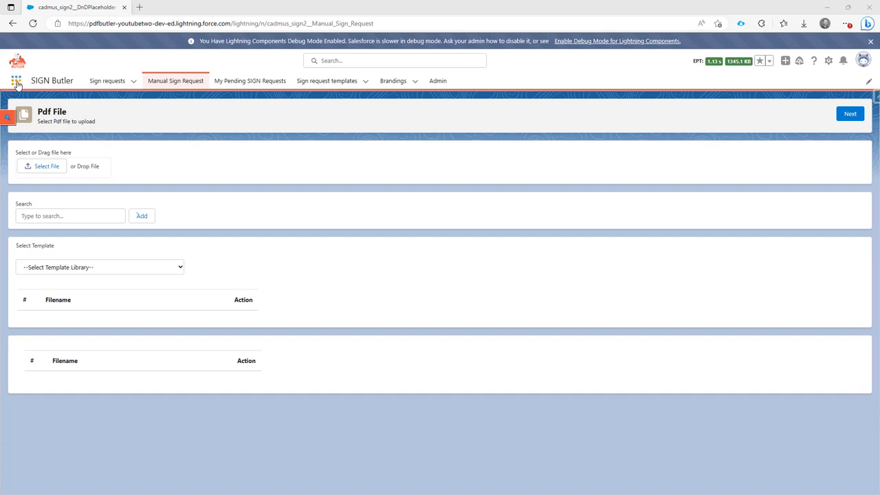
Search the App Launcher for 'files' and open the SIGN Butler Templates - Demo library in a new tab.
left_click(16, 80)
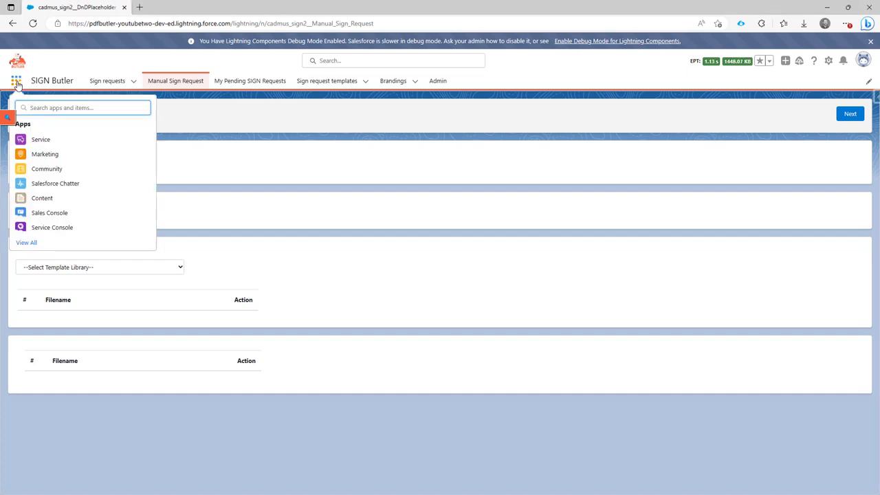
type("files")
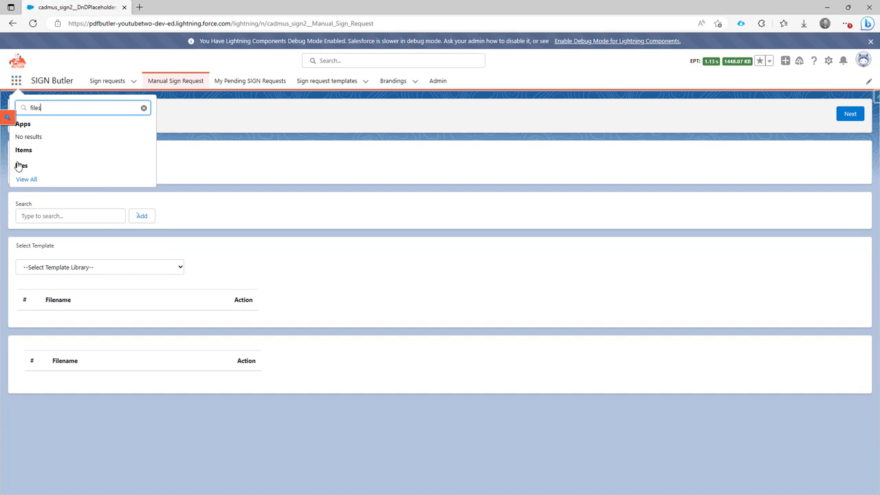
left_click(21, 166)
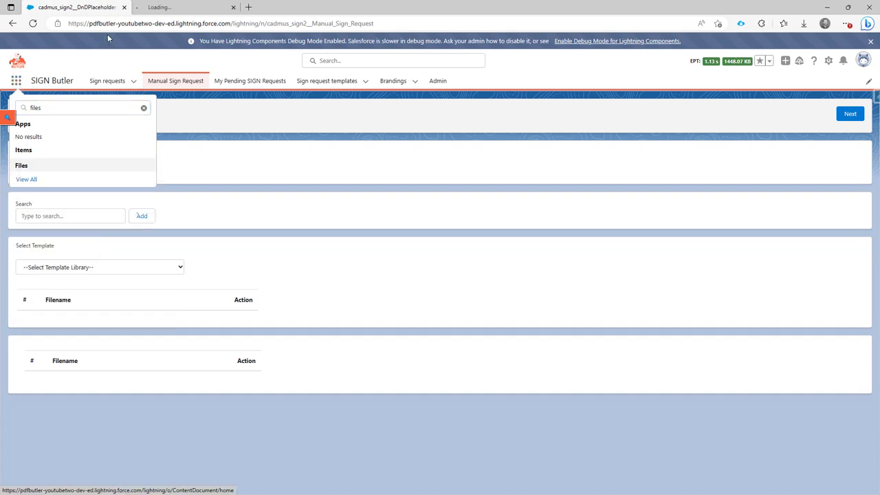
left_click(26, 179)
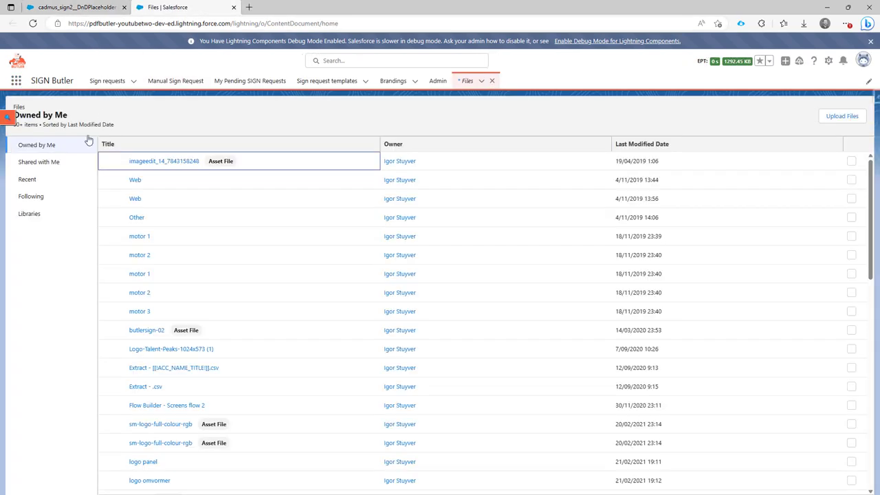
left_click(29, 213)
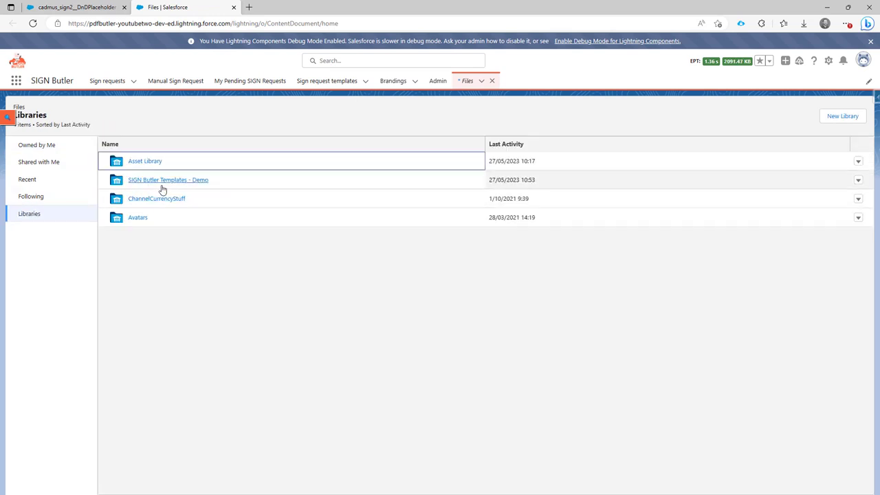
mouse_move(167, 179)
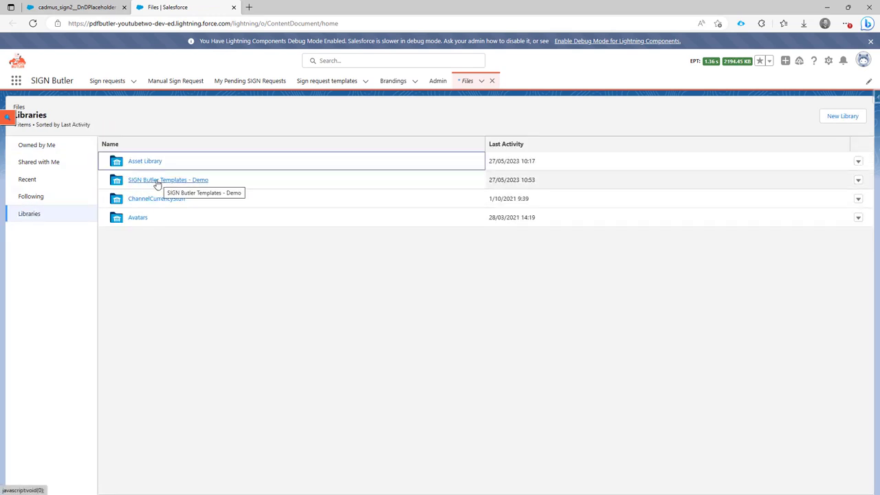
mouse_move(141, 188)
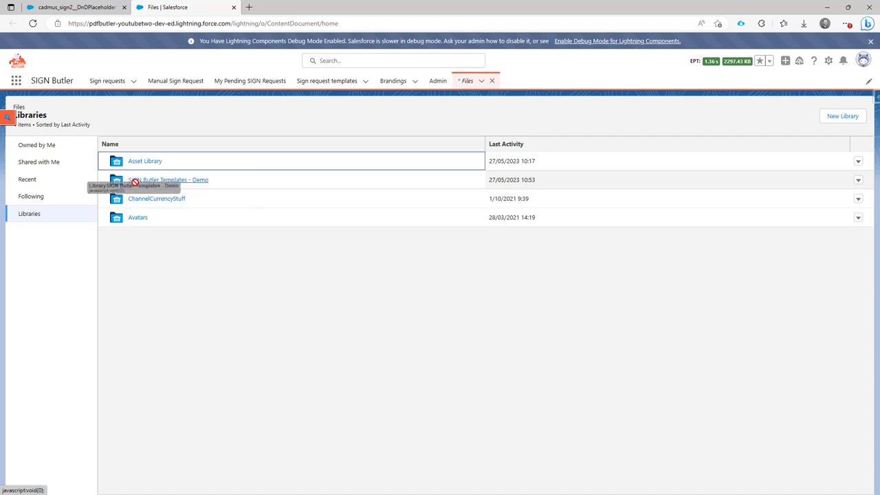
left_click(174, 179)
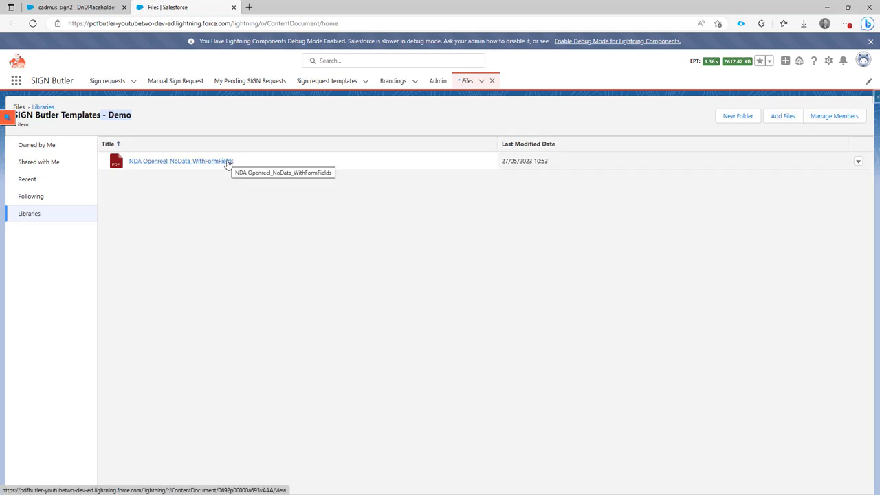
mouse_move(222, 161)
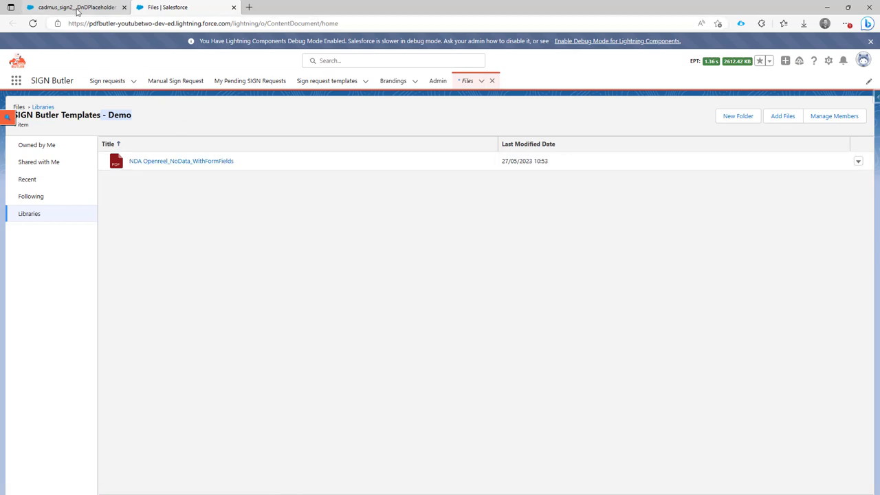
Select the SIGN Butler Templates - Demo library as the sign request template source, then return to Files.
left_click(175, 81)
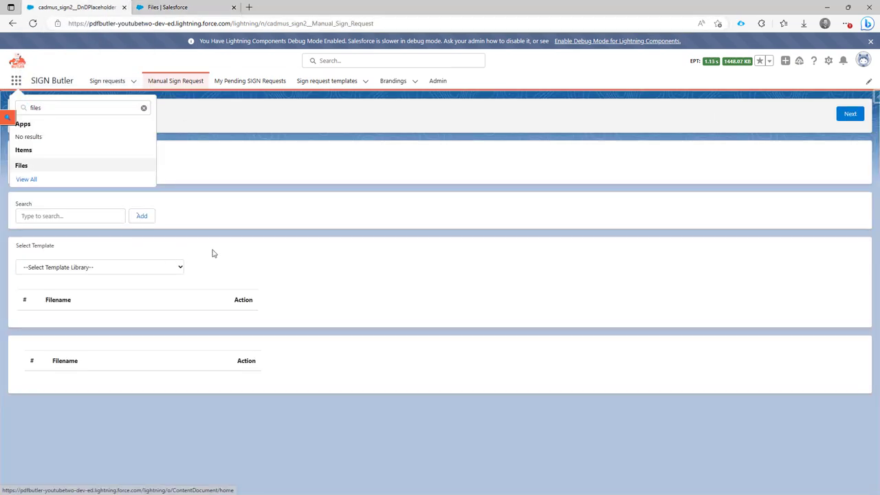
left_click(100, 267)
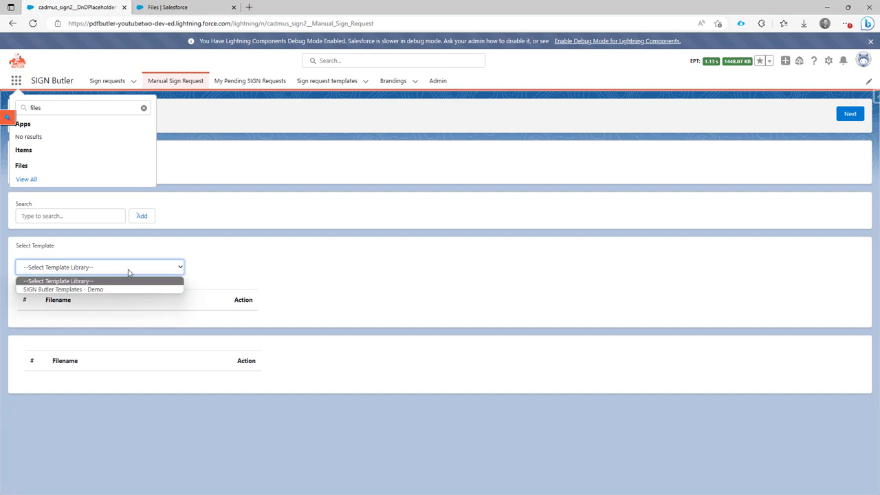
mouse_move(94, 289)
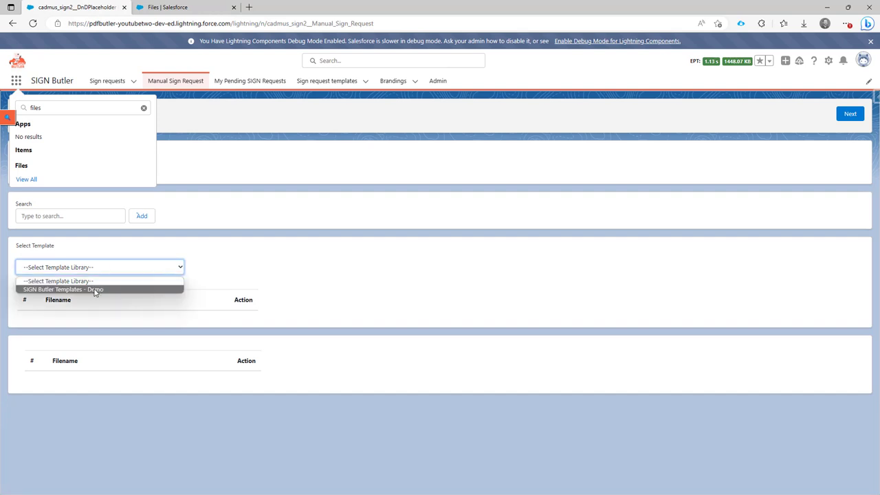
mouse_move(101, 292)
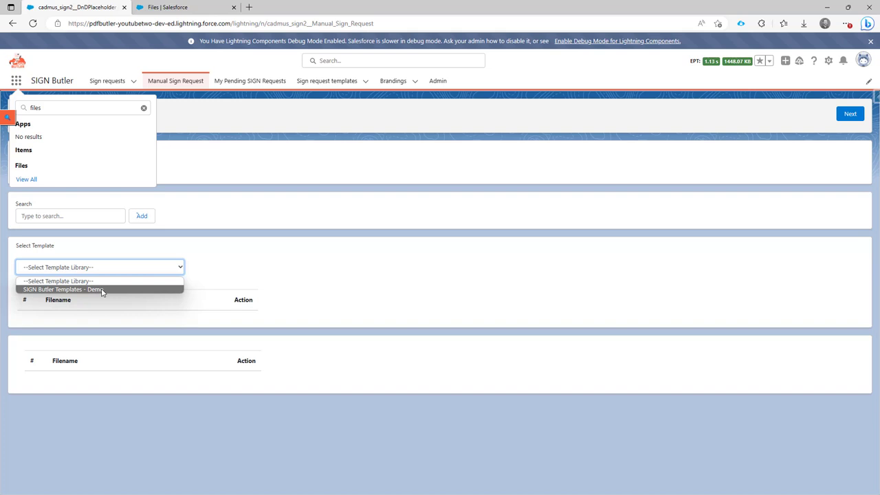
mouse_move(96, 289)
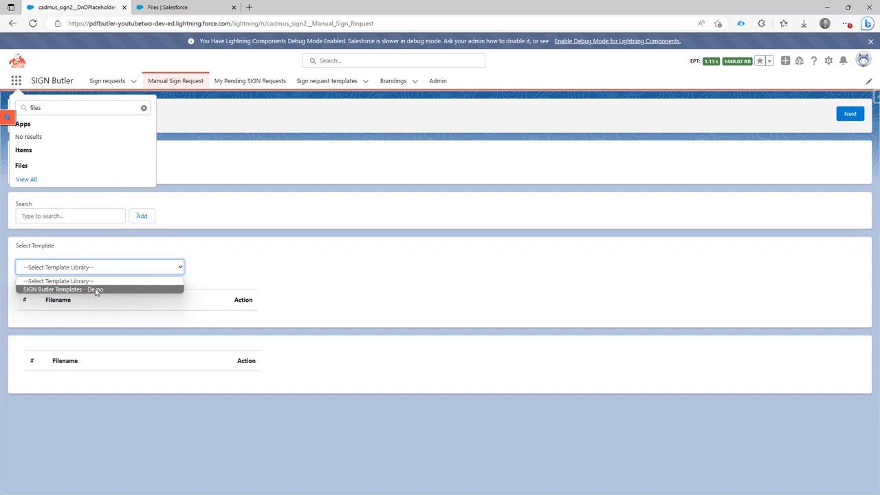
left_click(99, 289)
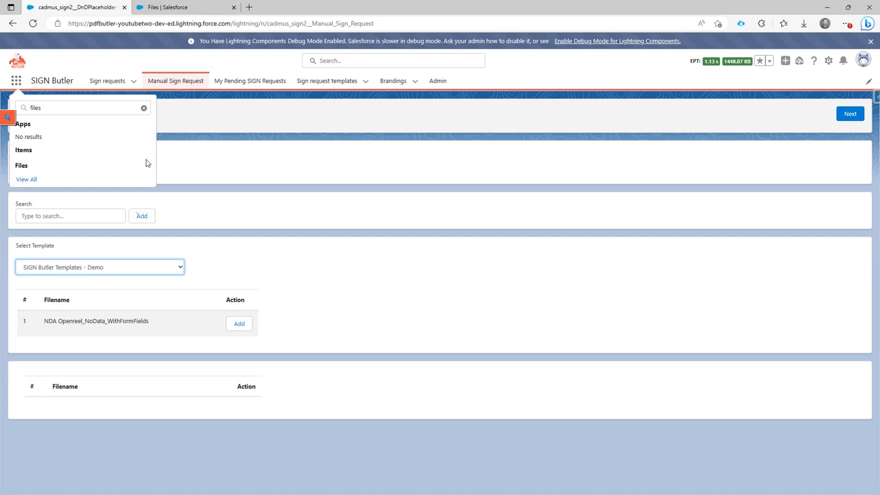
left_click(26, 180)
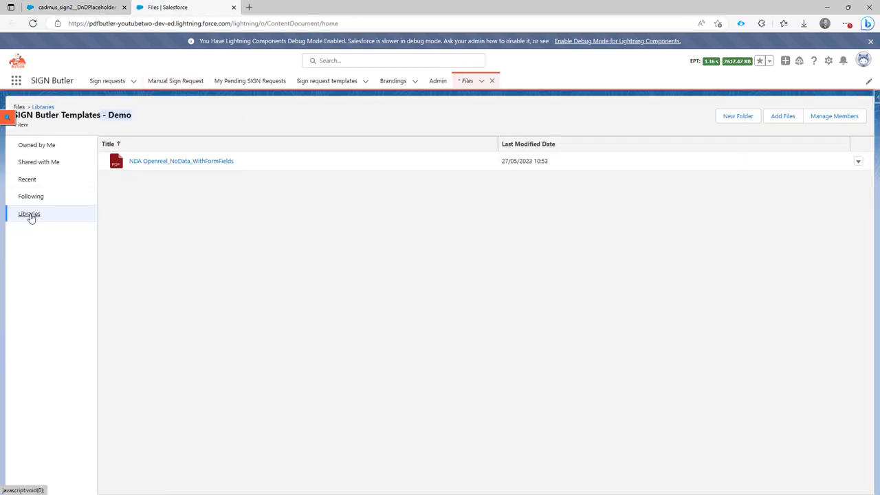
Add NDA Openreel_NoData_WithFormFields.pdf to the manual sign request and continue to Place Placeholders.
left_click(29, 214)
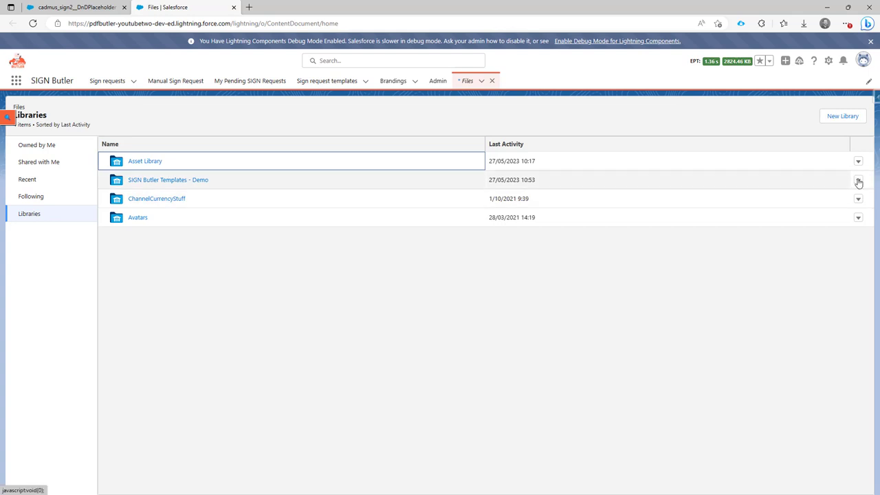
left_click(858, 180)
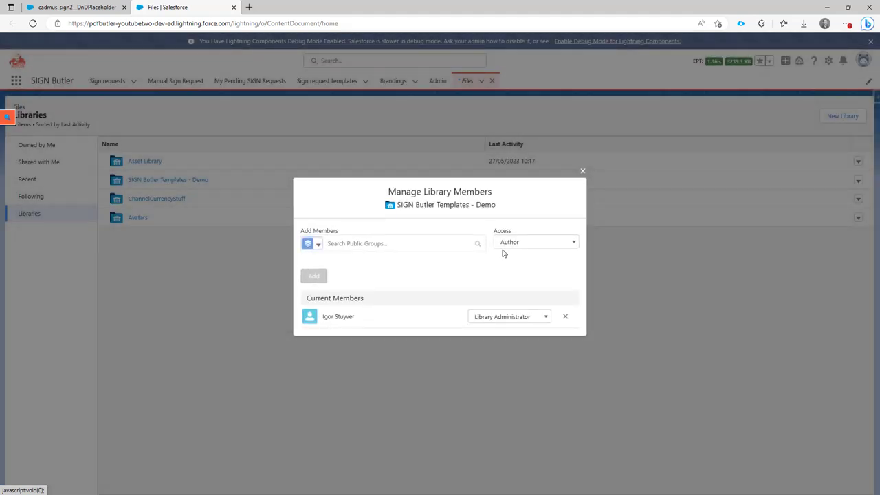
left_click(76, 6)
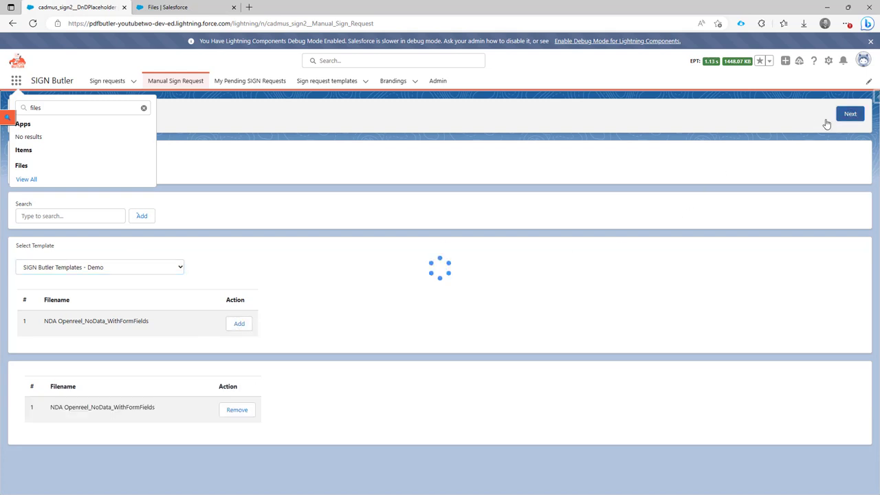
left_click(849, 113)
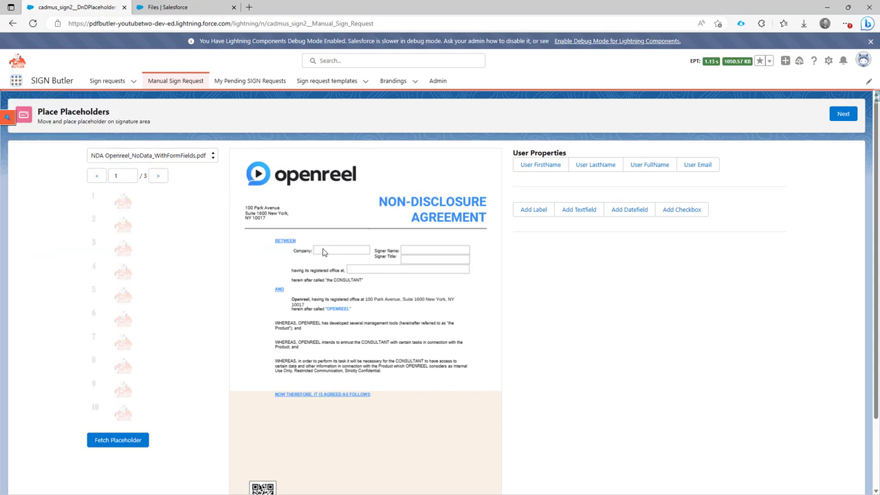
mouse_move(411, 274)
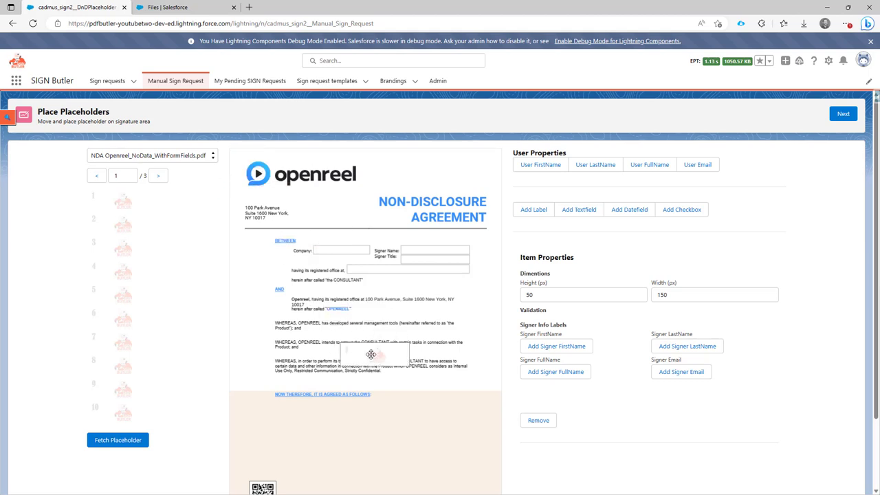
Place a signature box at page 1's top right and the signer-name label near the bottom.
left_click_drag(371, 356, 447, 170)
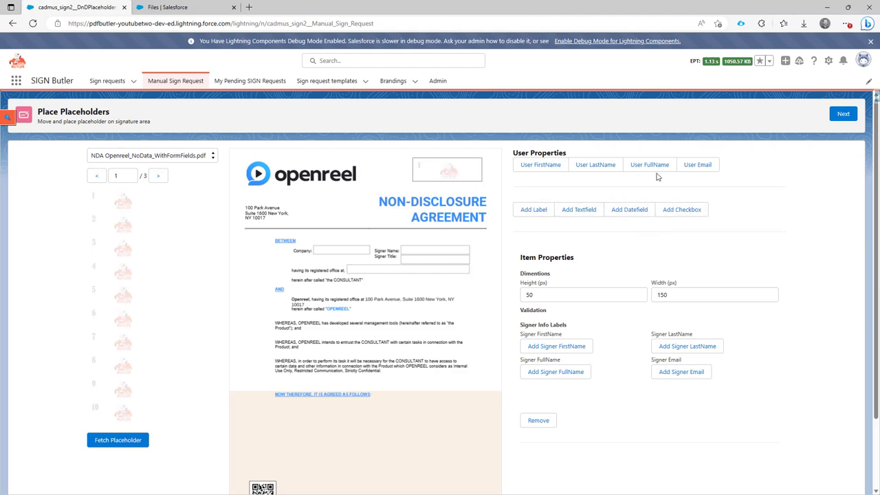
mouse_move(646, 218)
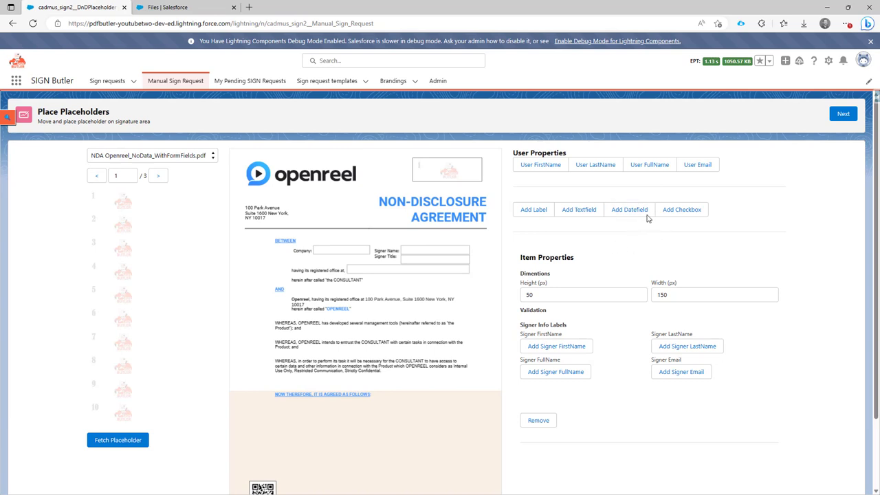
mouse_move(539, 164)
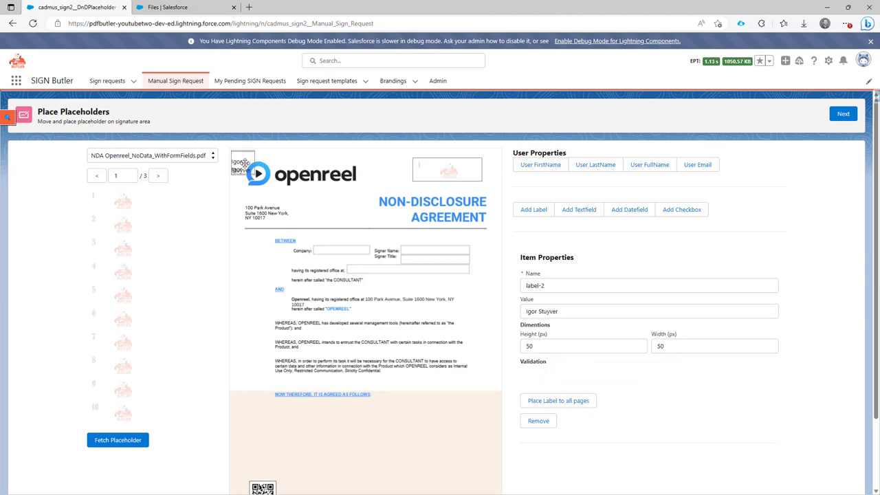
left_click_drag(242, 165, 314, 425)
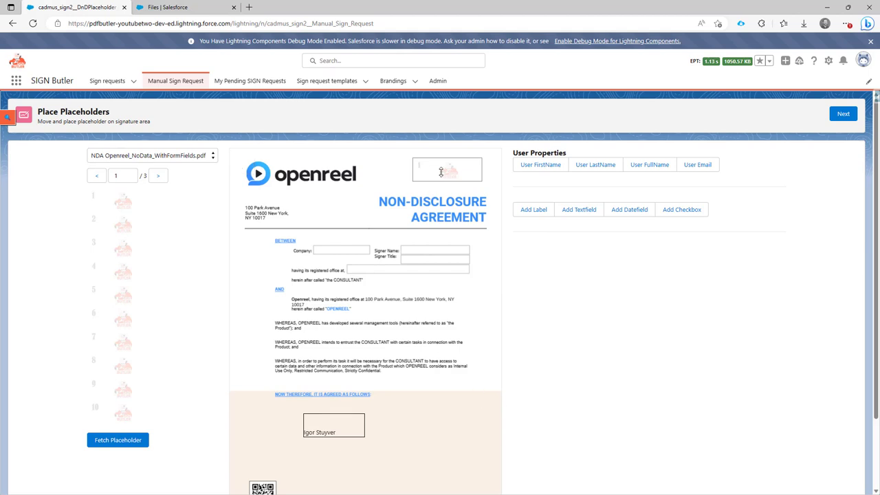
mouse_move(407, 257)
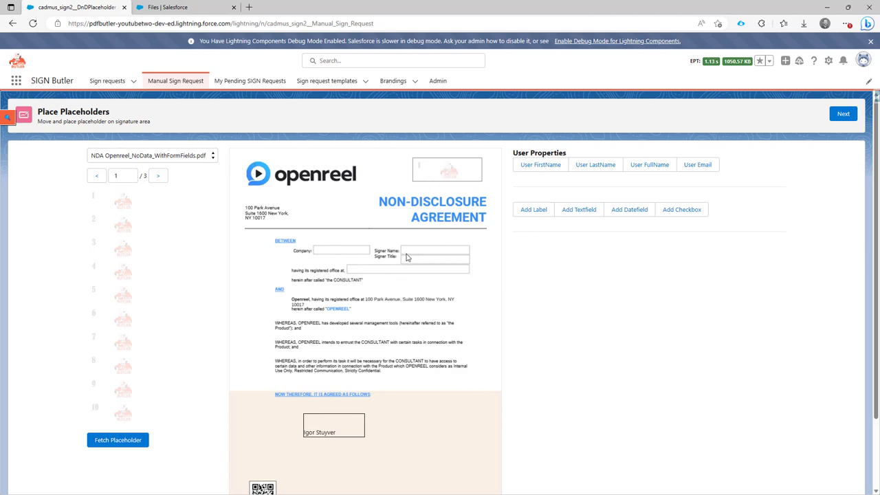
mouse_move(433, 271)
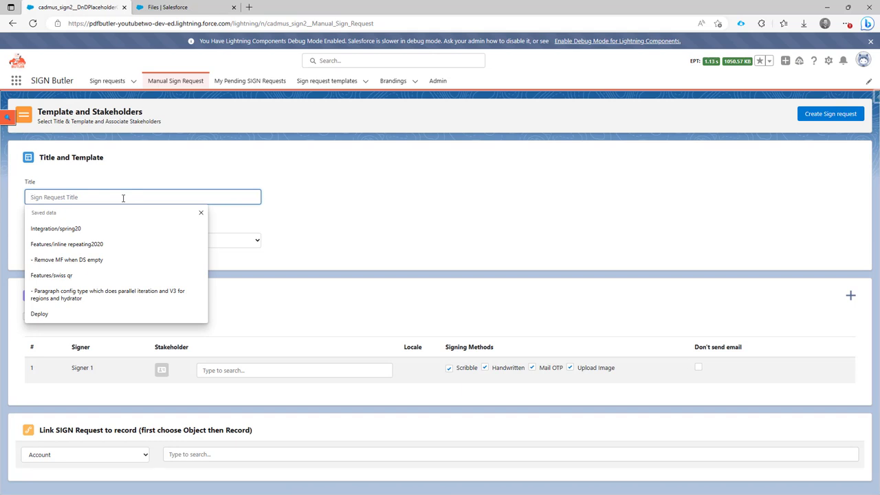
Title the request 'PDF From Library', use the 1 Signer 1 receiver template, assign contact Igor, and create it.
type("PDF F")
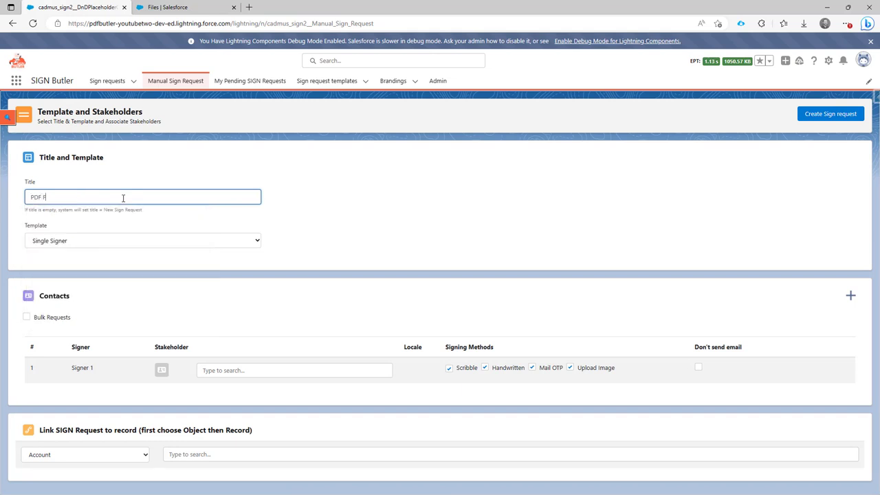
type("rom Library")
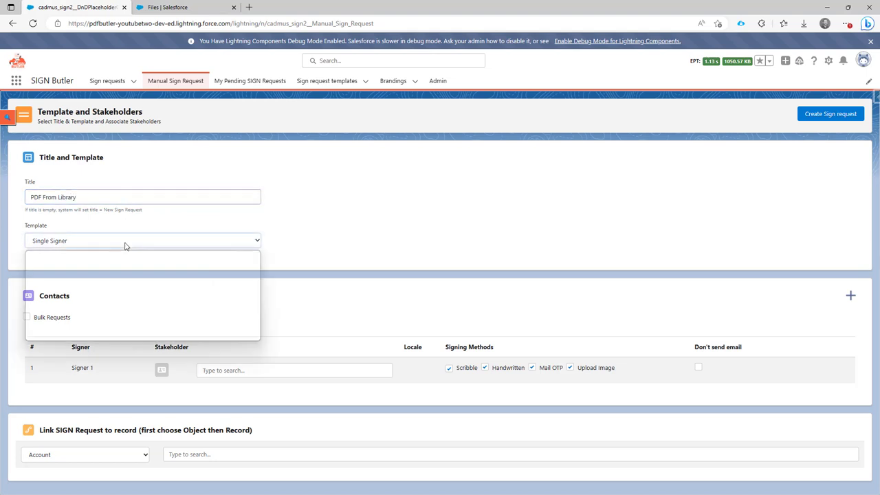
left_click(142, 262)
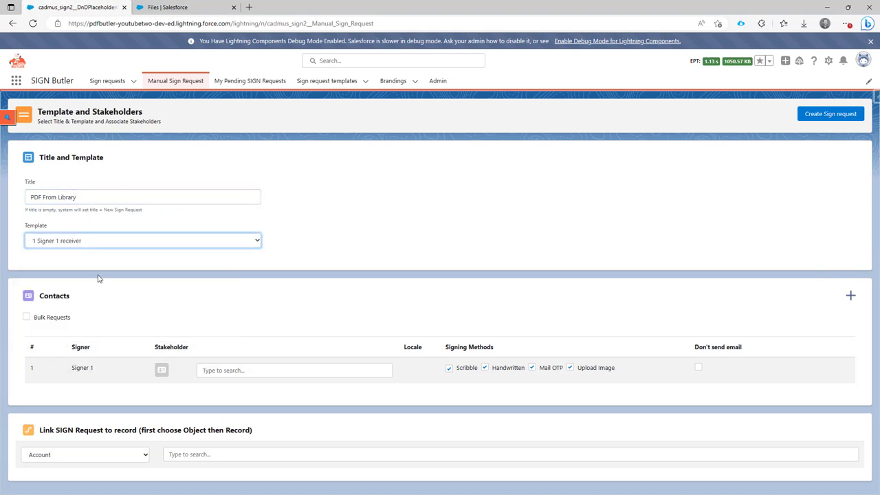
left_click(294, 370)
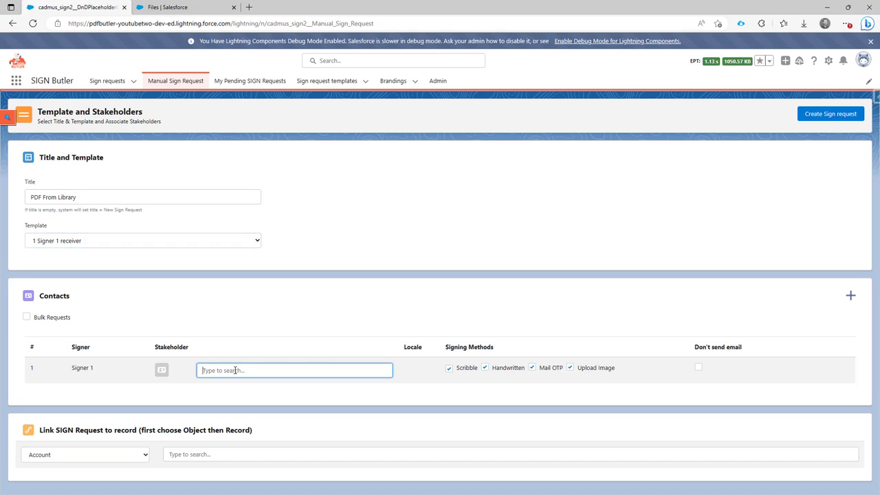
type("igor")
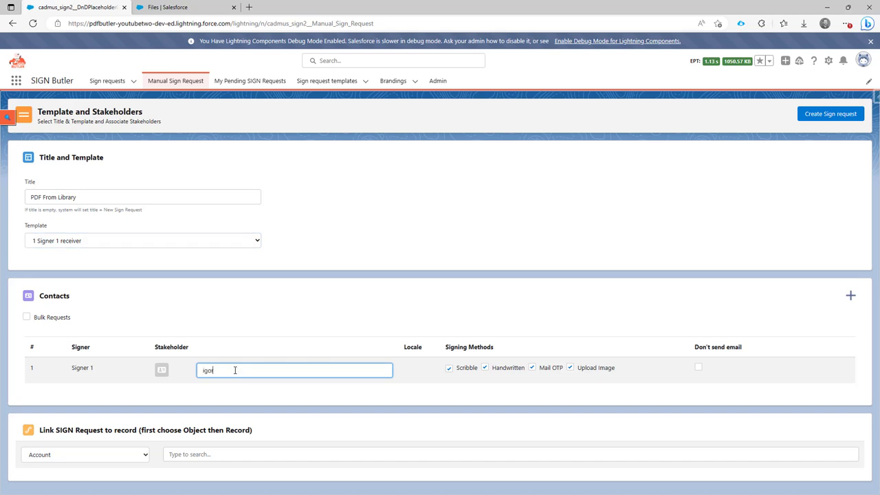
left_click(294, 369)
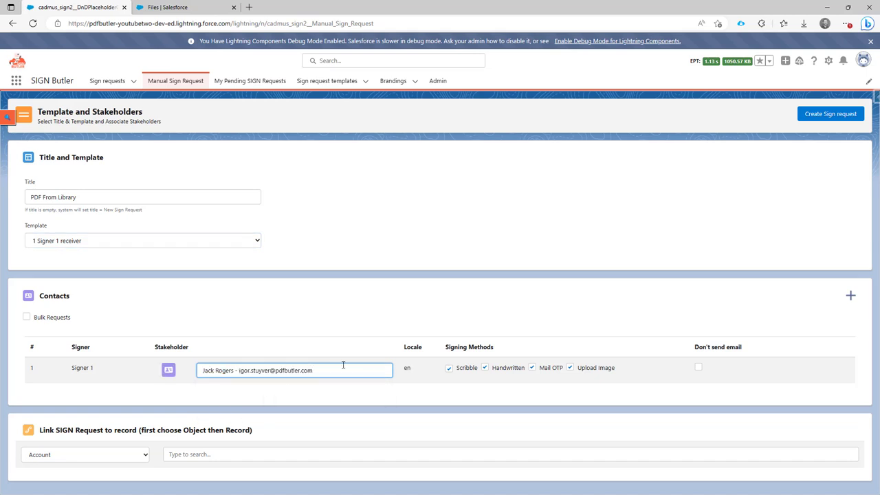
mouse_move(829, 113)
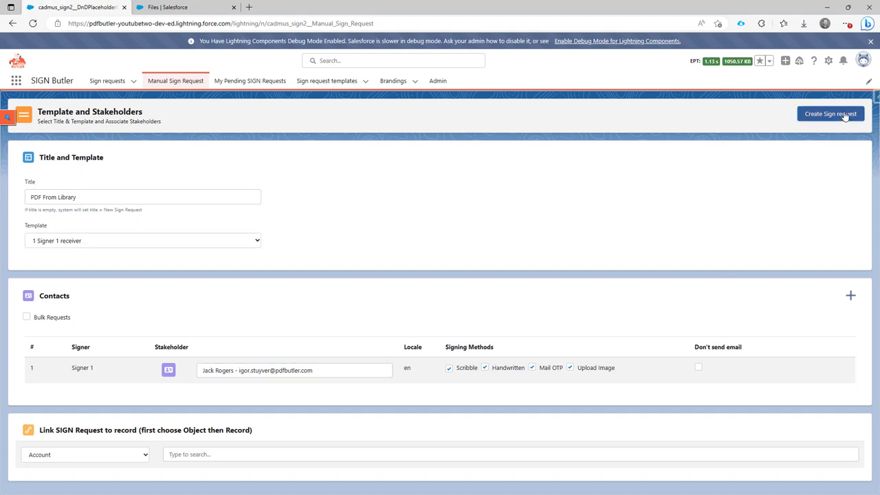
left_click(830, 113)
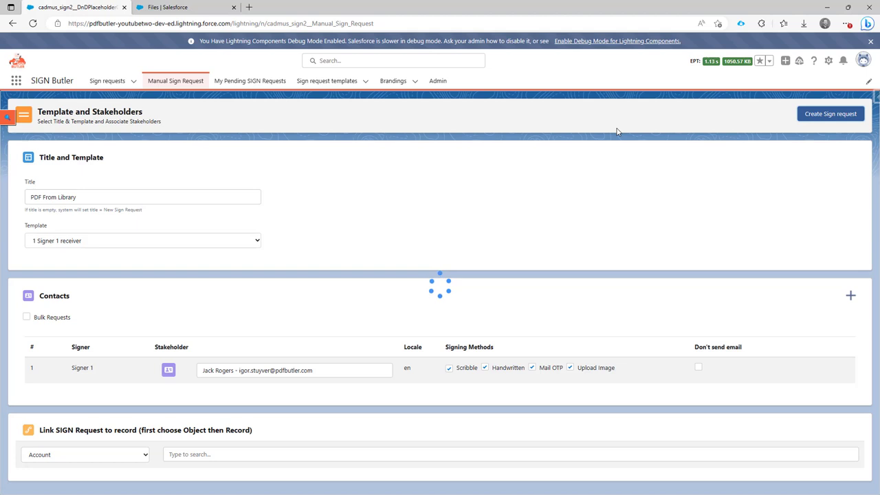
View the new PDF From Library request record and scroll through its status, attachment and activity.
left_click(829, 114)
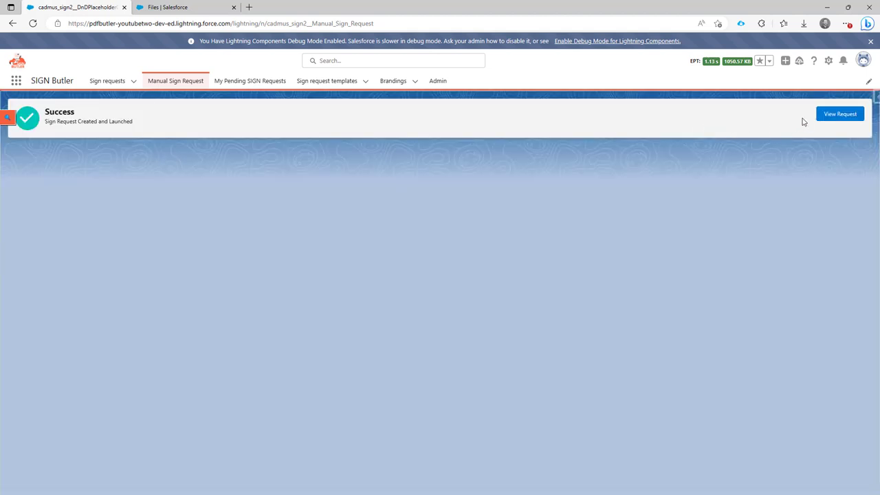
left_click(839, 114)
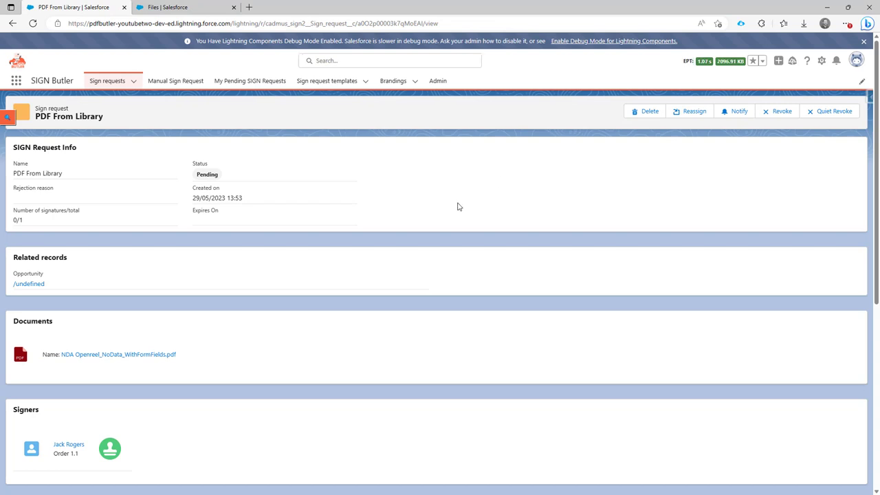
scroll("down", 3)
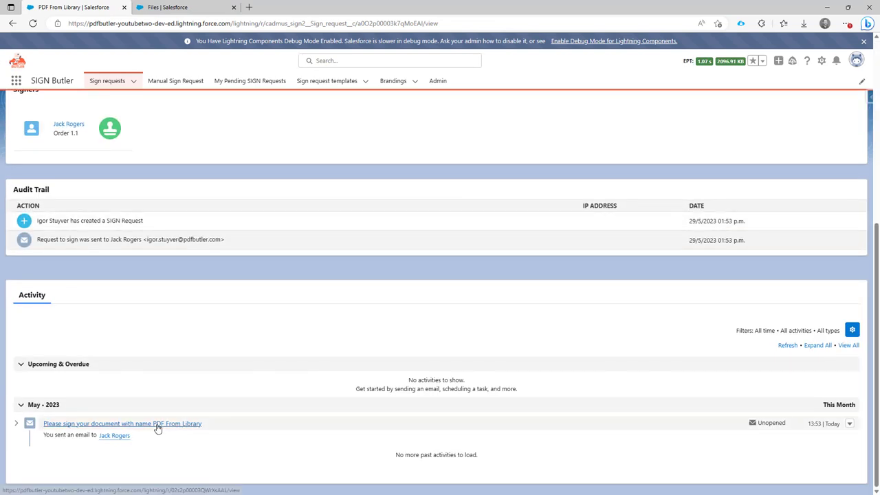
mouse_move(214, 321)
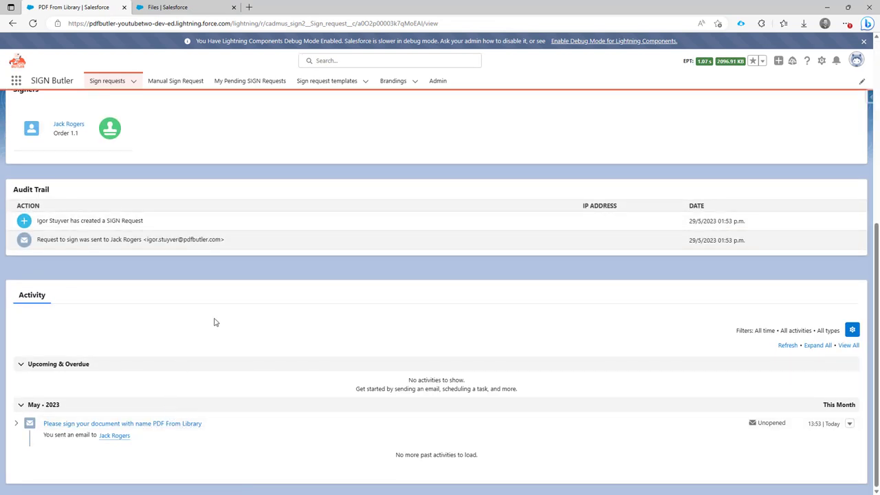
scroll("up", 3)
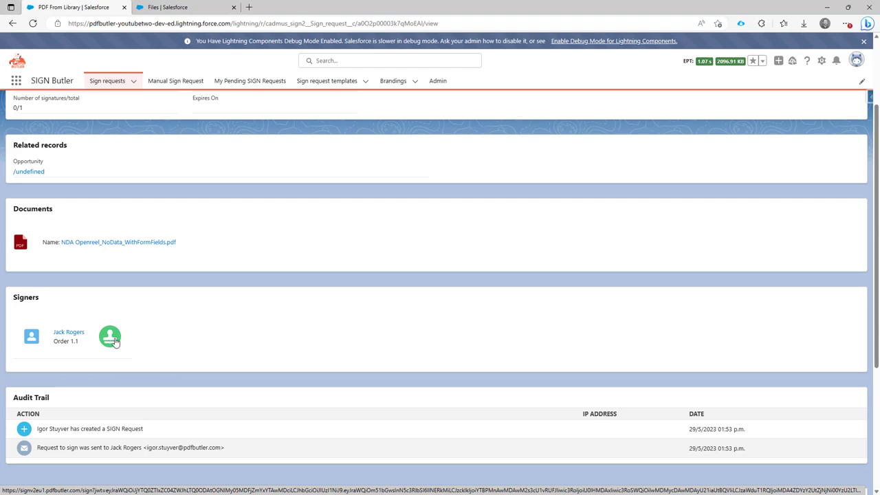
Open the NDA signing page, review the document, and confirm it as read and approved.
left_click(109, 336)
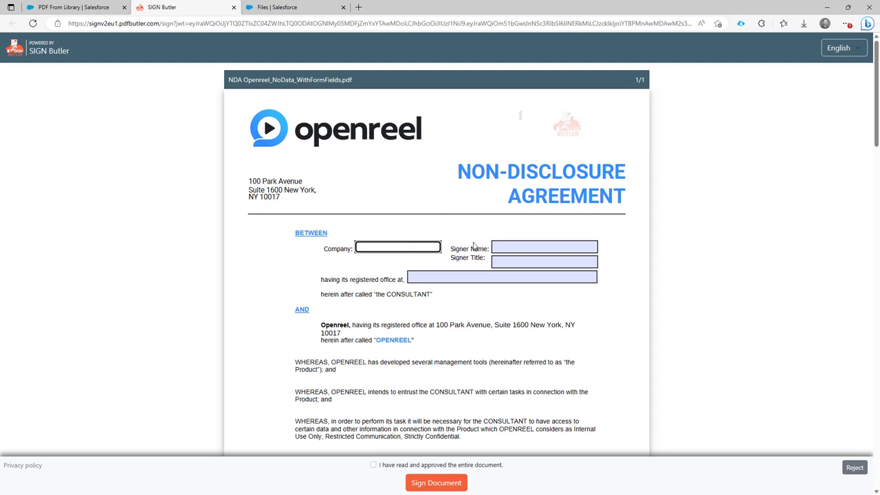
left_click(544, 261)
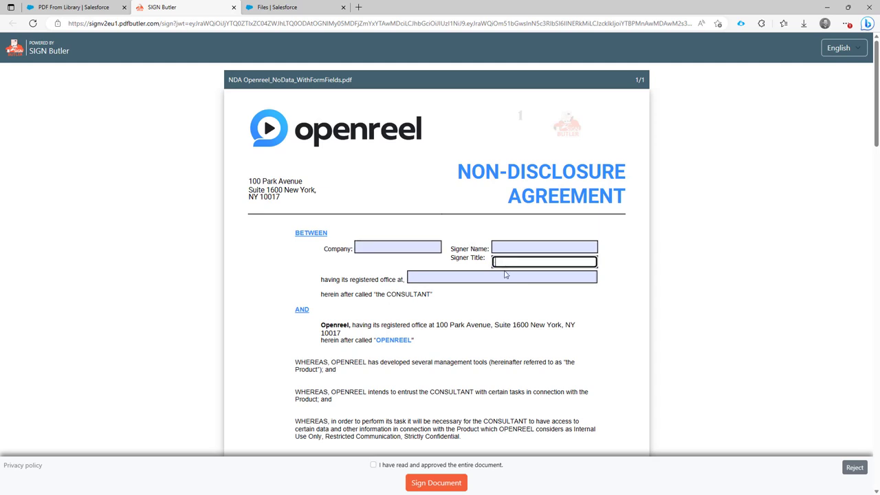
left_click(501, 277)
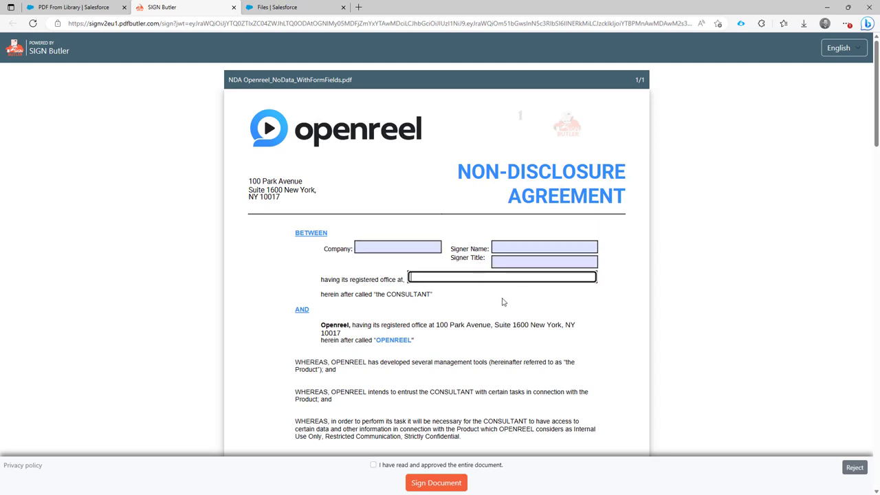
scroll("down", 3)
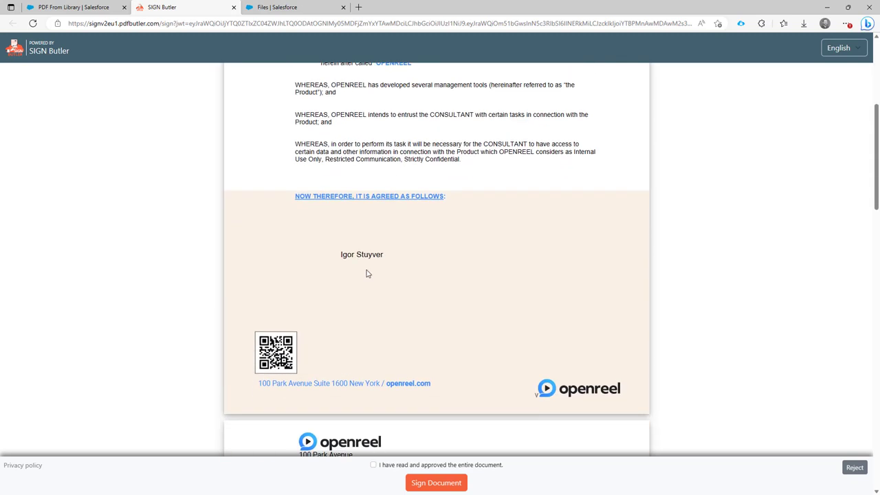
scroll("up", 3)
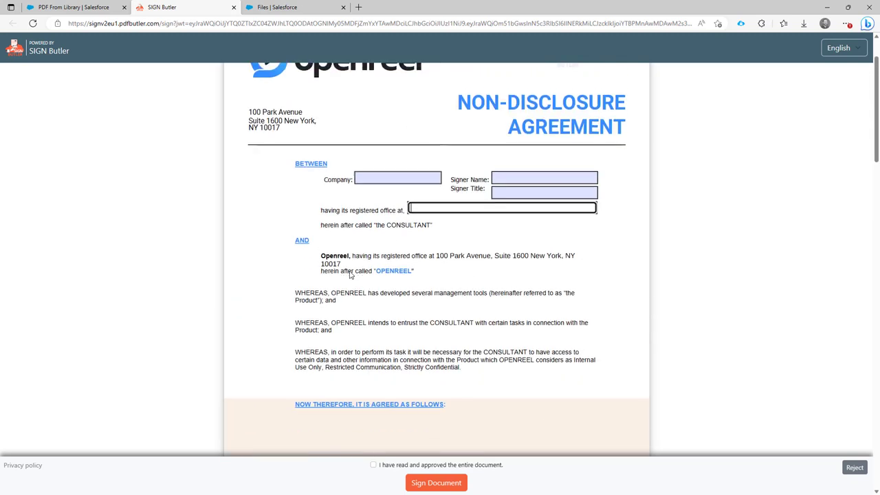
scroll("up", 3)
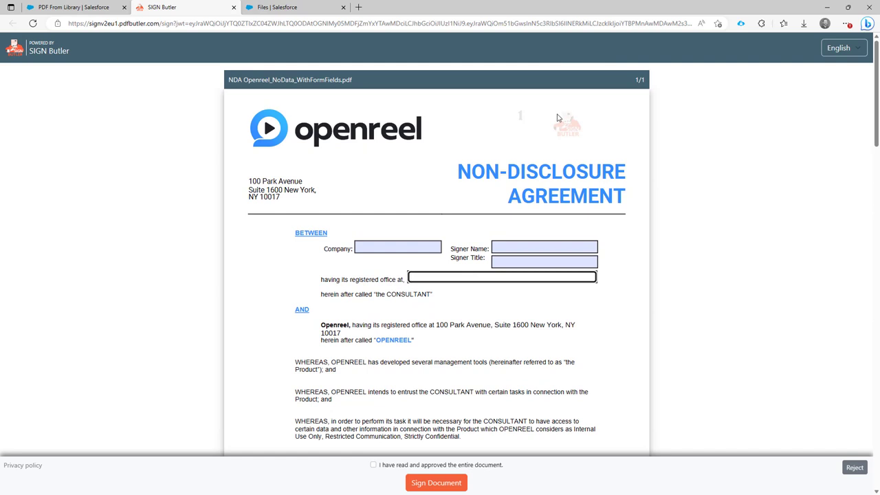
mouse_move(811, 98)
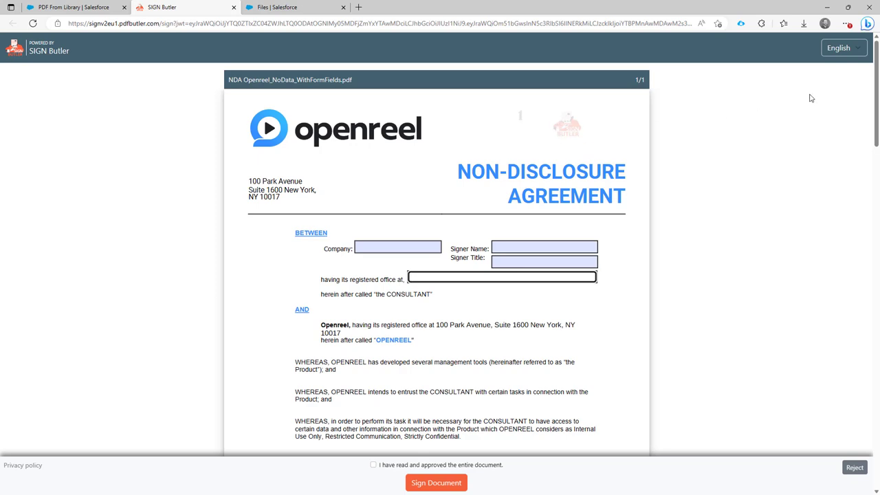
scroll("down", 3)
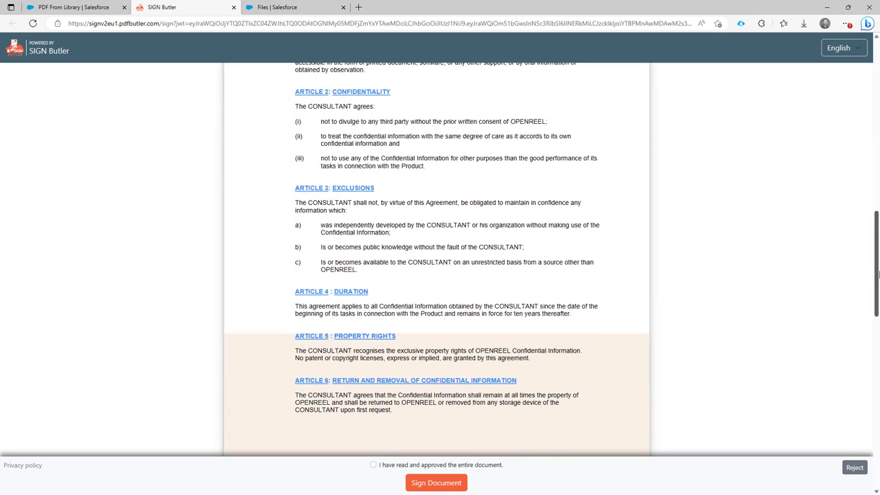
scroll("down", 3)
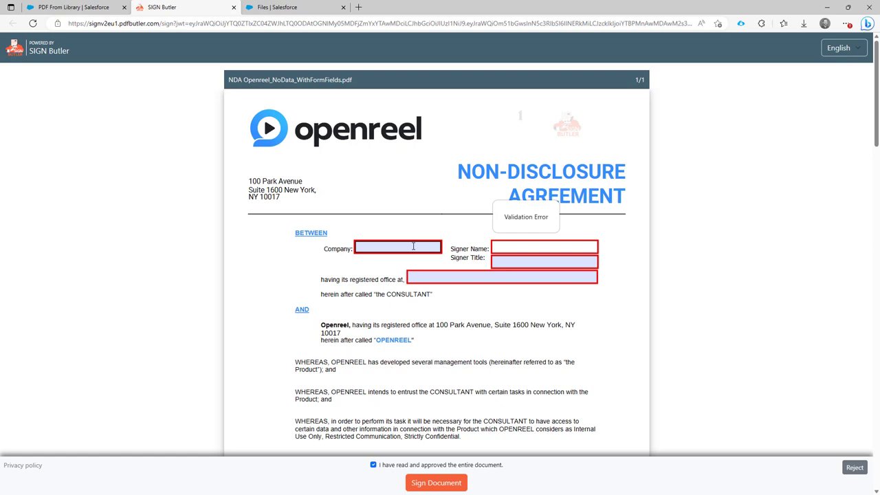
Fill the NDA fields: company CloudCrossing, name Igor Stuyver, title Founder, address My Address.
left_click(545, 248)
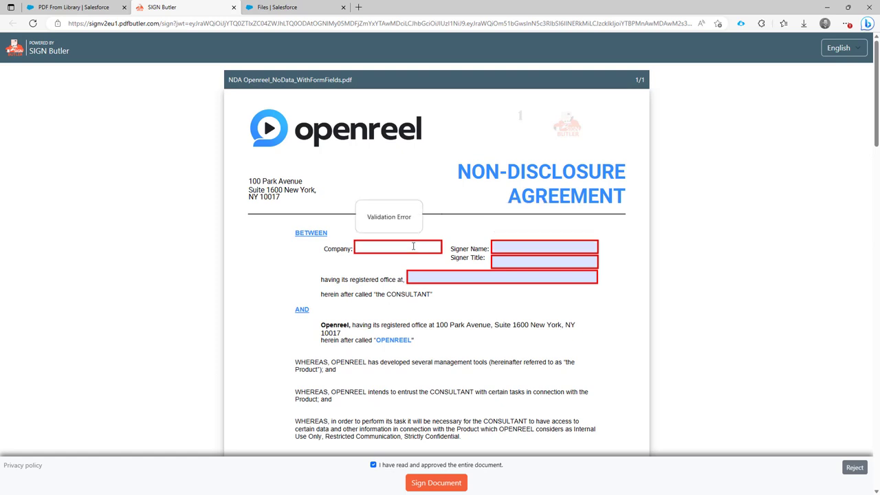
type("CloudCros")
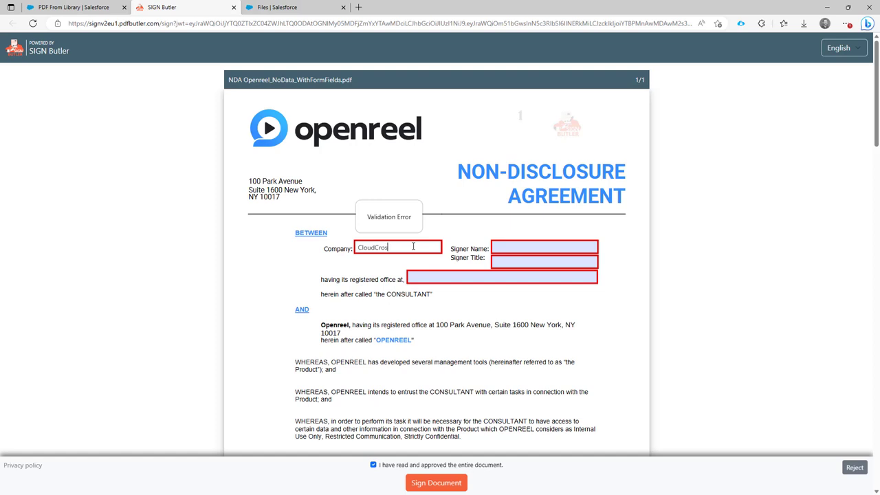
type("sing")
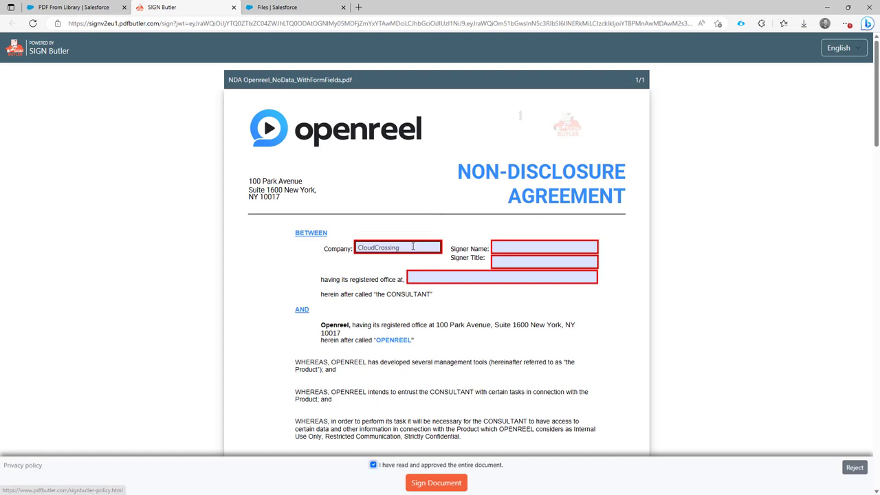
left_click(543, 248)
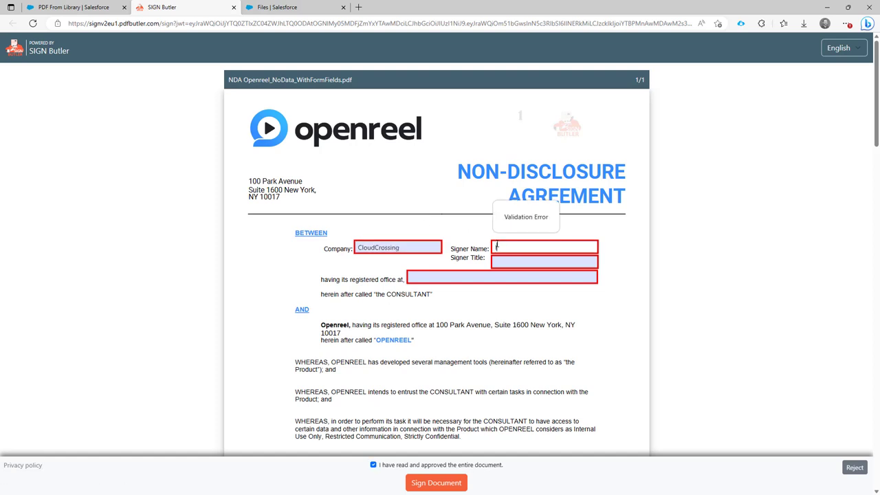
type("Igor Stuyver")
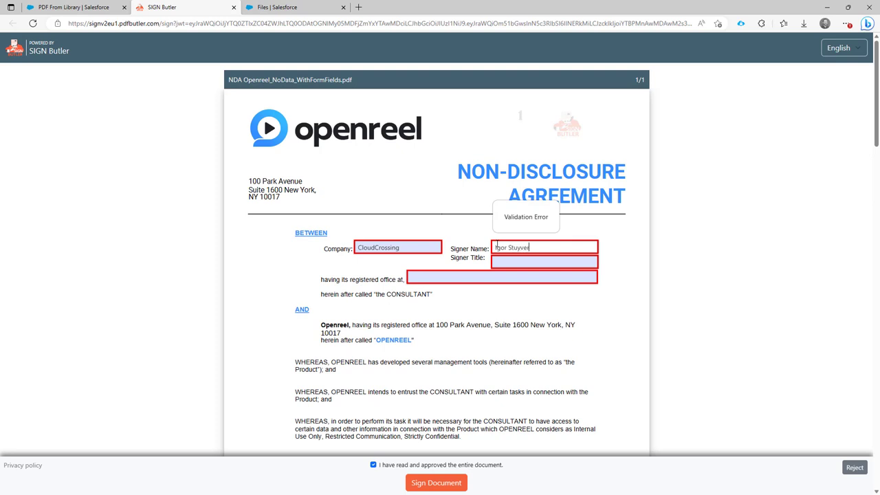
type("Founder")
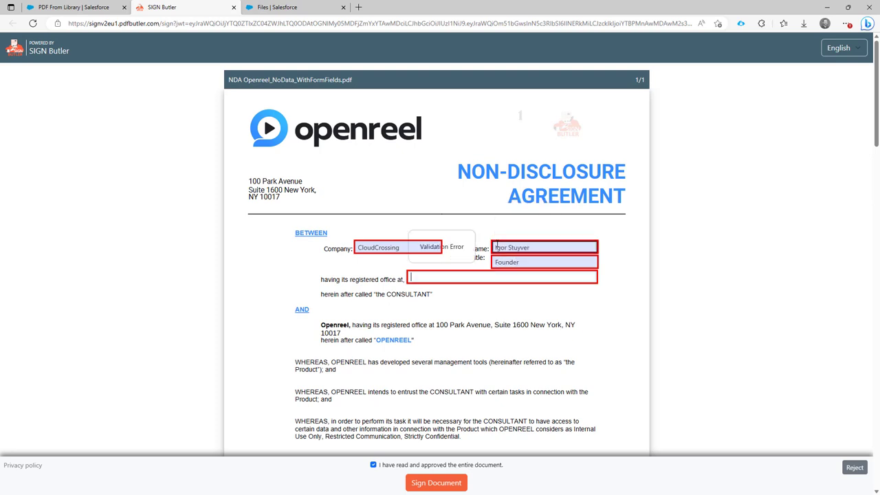
type("My Ad")
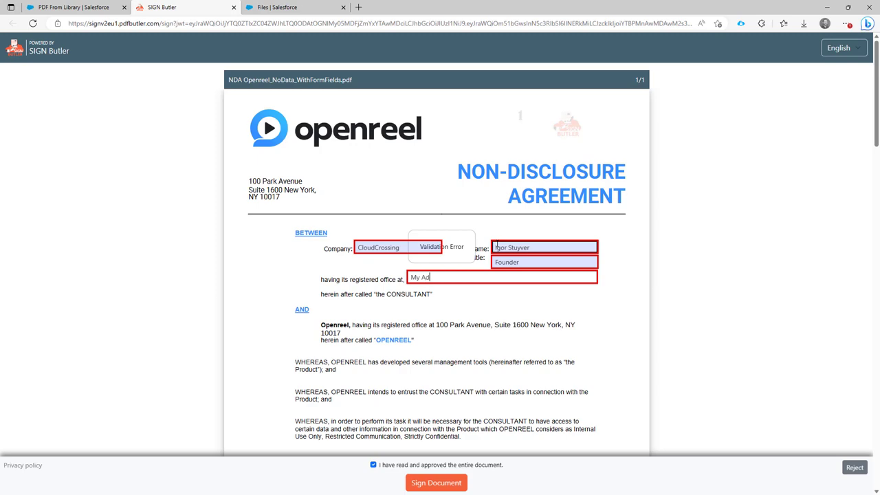
type("dress")
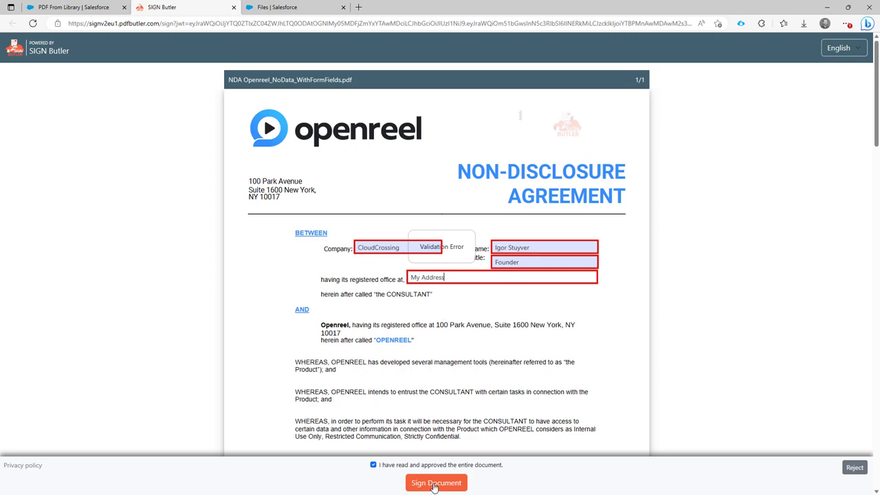
Sign the NDA using the second handwritten signature style and return to the Salesforce request.
left_click(435, 483)
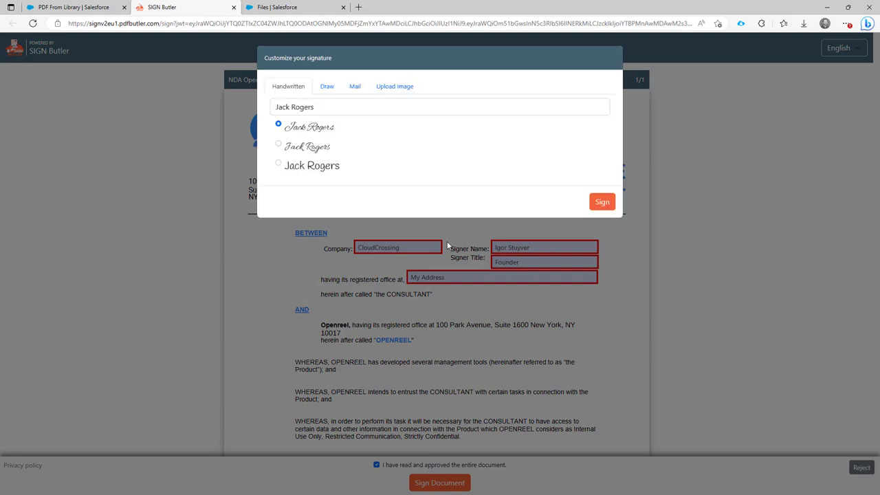
mouse_move(317, 153)
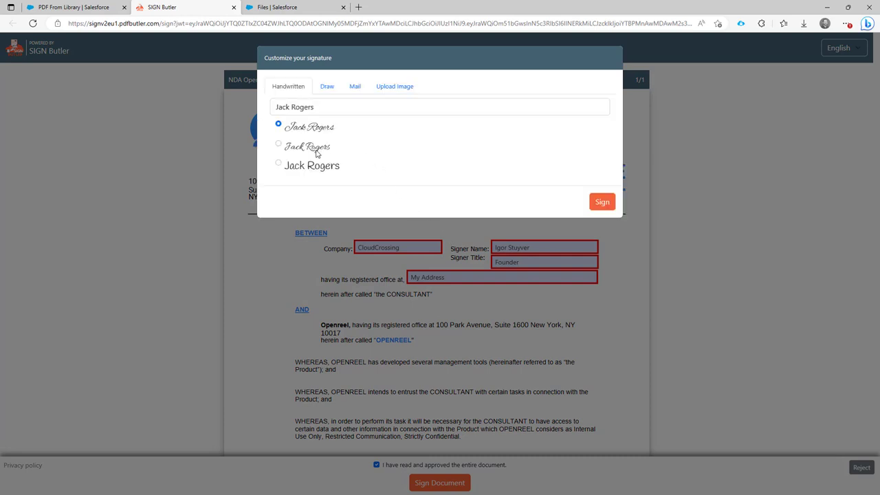
left_click(278, 142)
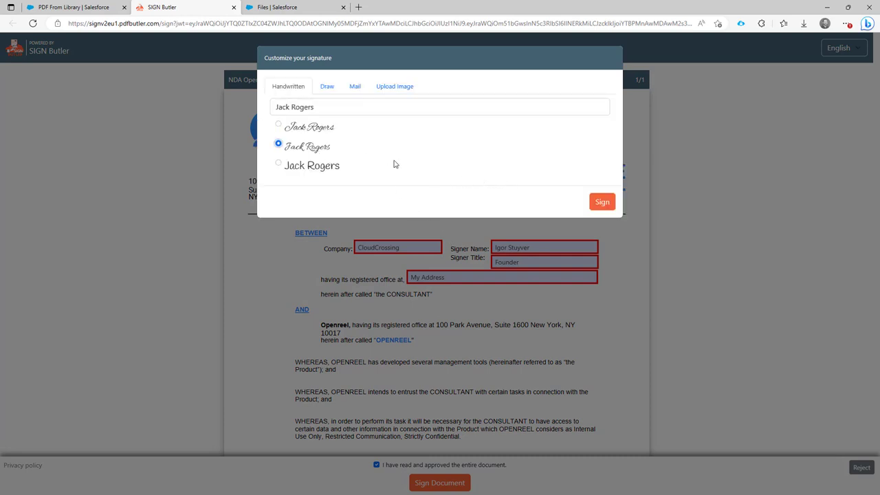
left_click(602, 201)
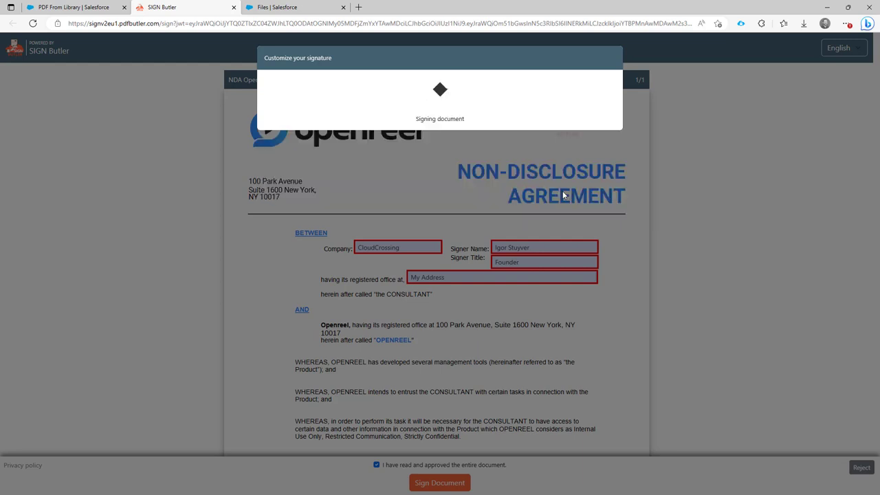
left_click(439, 482)
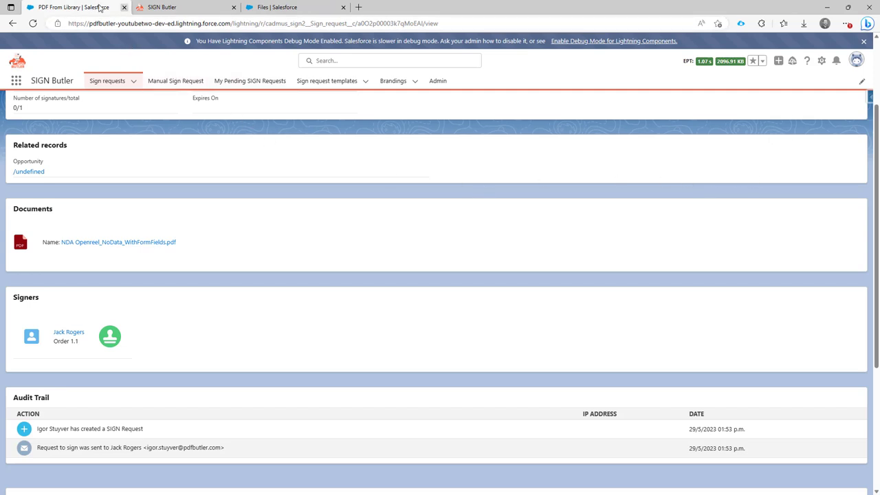
Scroll up to view the signed NDA PDF preview with signature and filled fields.
scroll("up", 3)
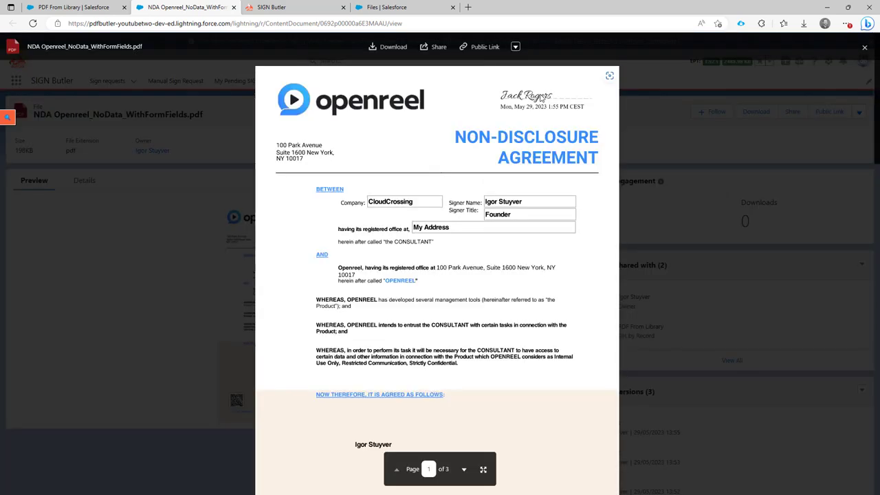
mouse_move(365, 454)
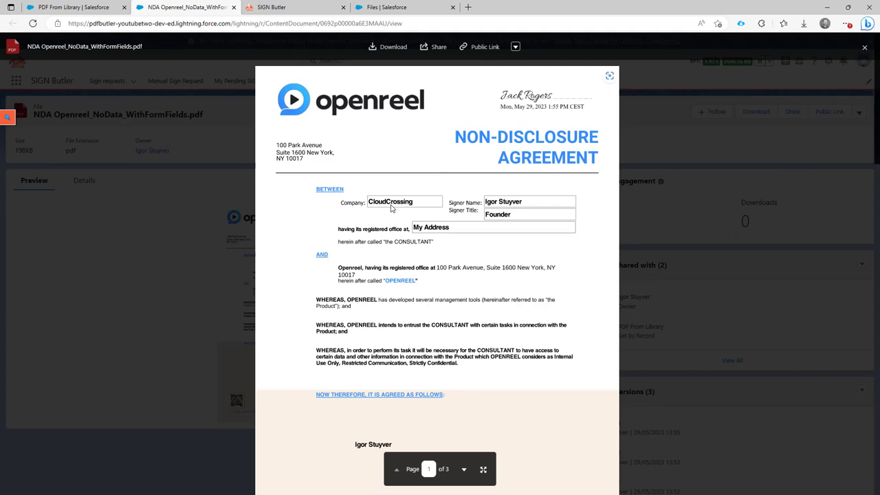
mouse_move(440, 233)
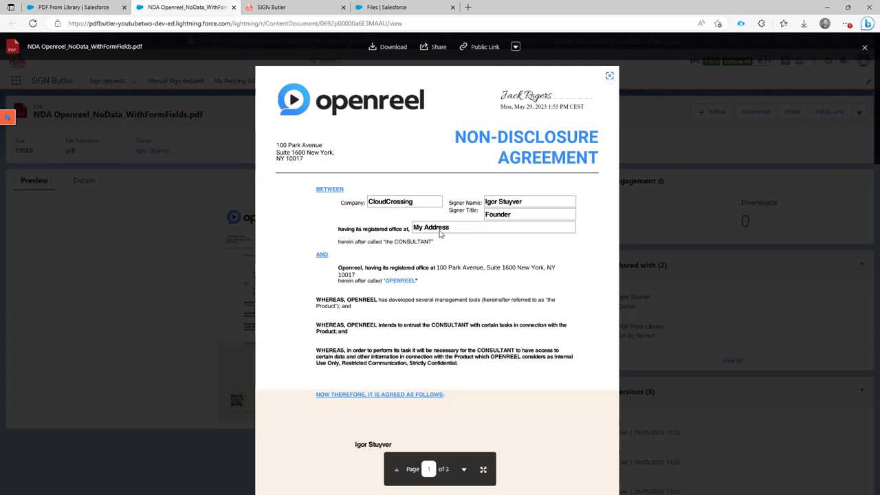